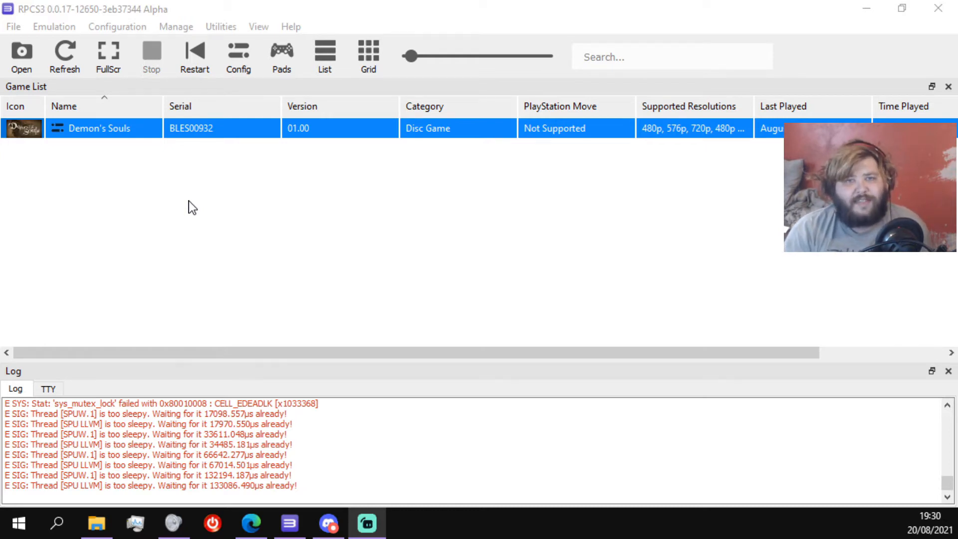
mouse_move(147, 152)
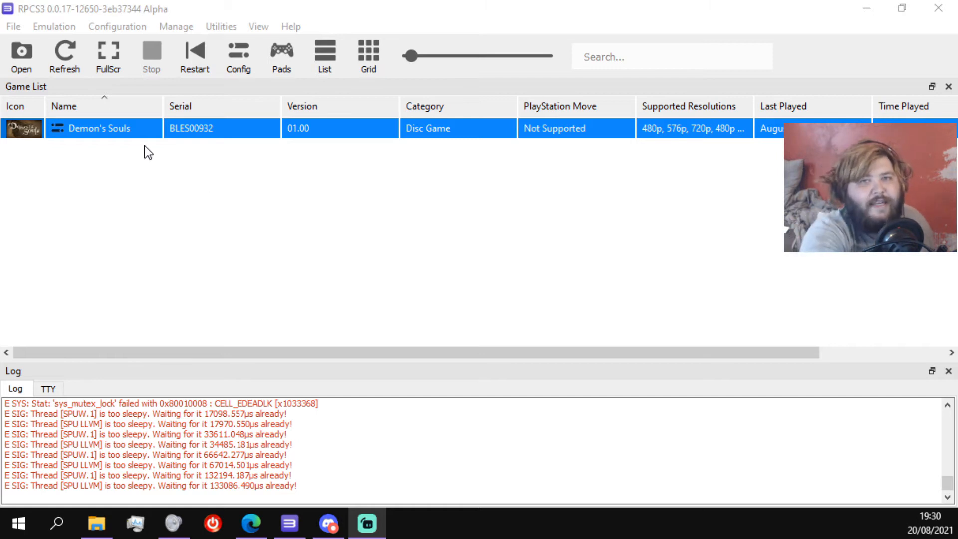
mouse_move(173, 128)
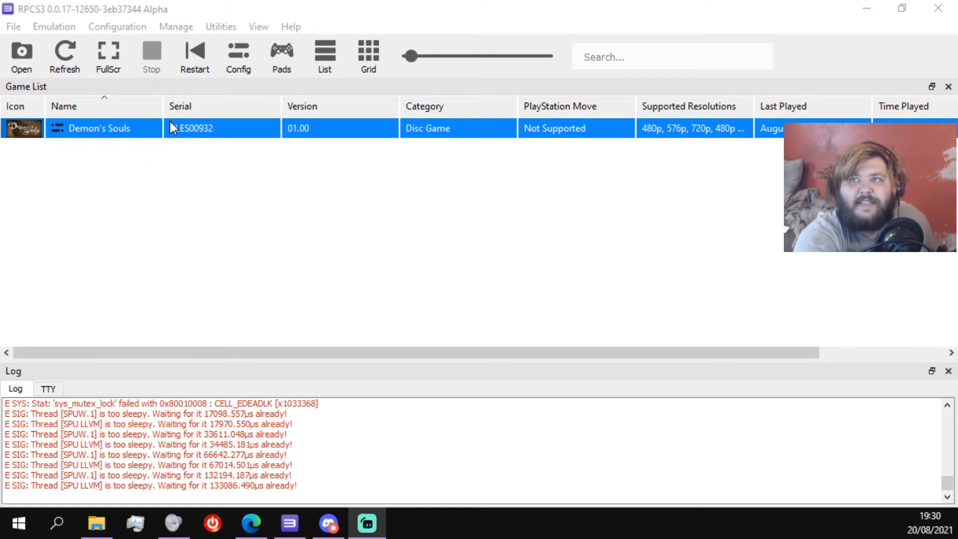
Step: Bring up RPCS3's settings to reach the Network tab and PSN Status choices
left_click(118, 26)
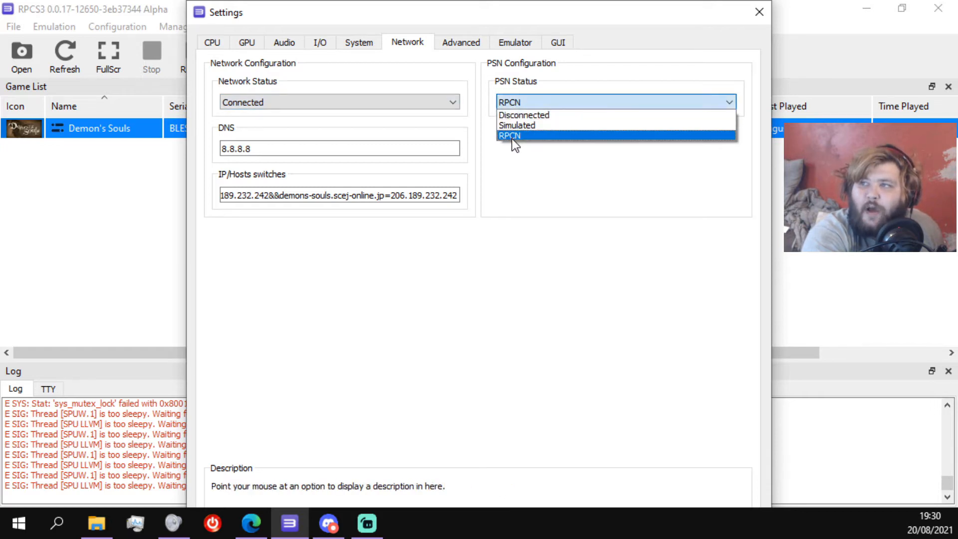
Step: Set PSN Status to RPCN and enter the Demon's Souls scej-online.jp host switches (206.189.232.242...)
left_click(508, 134)
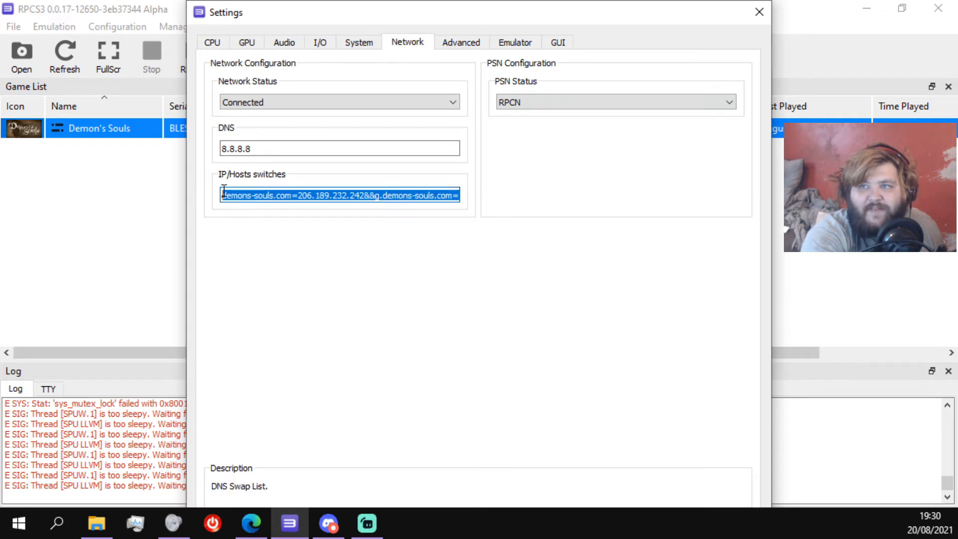
type("ds-eu-c.scej-online.jp=206.189.232.242&&ds-eu-g.scej-online")
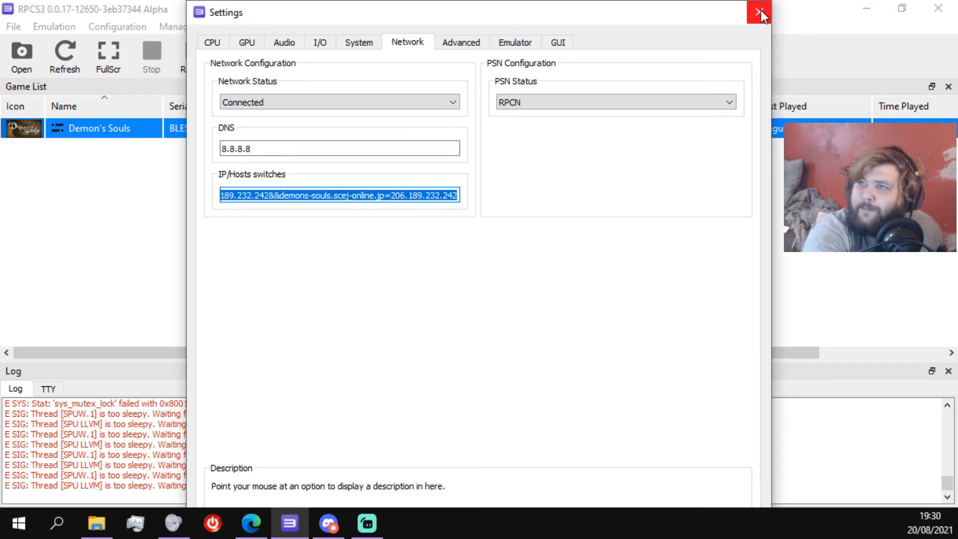
mouse_move(757, 18)
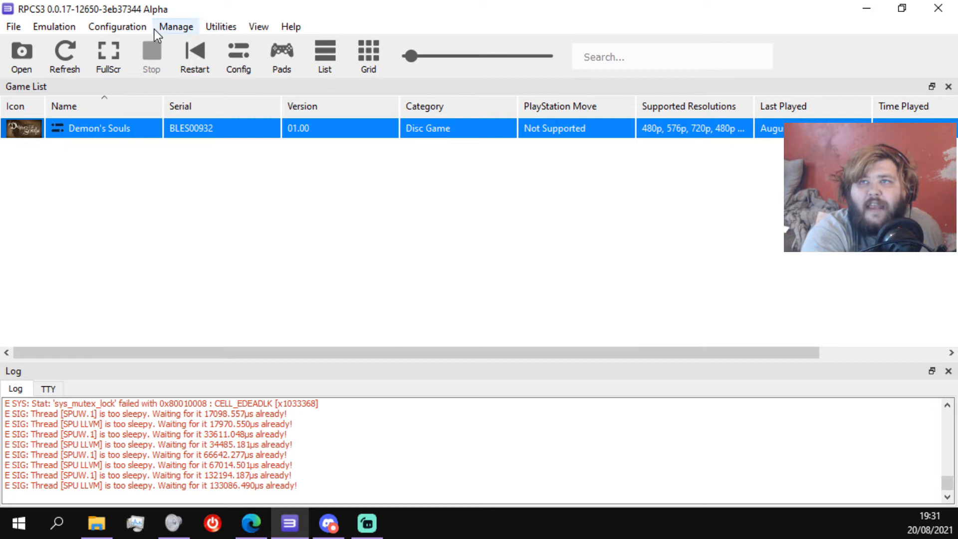
Step: In Configuration > RPCN, enter the NPID and set the account password
left_click(117, 26)
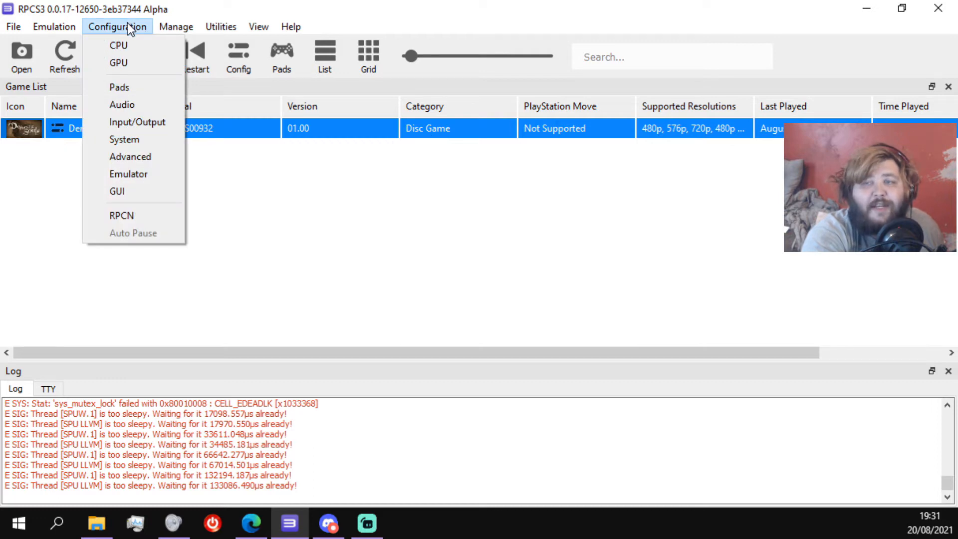
left_click(121, 216)
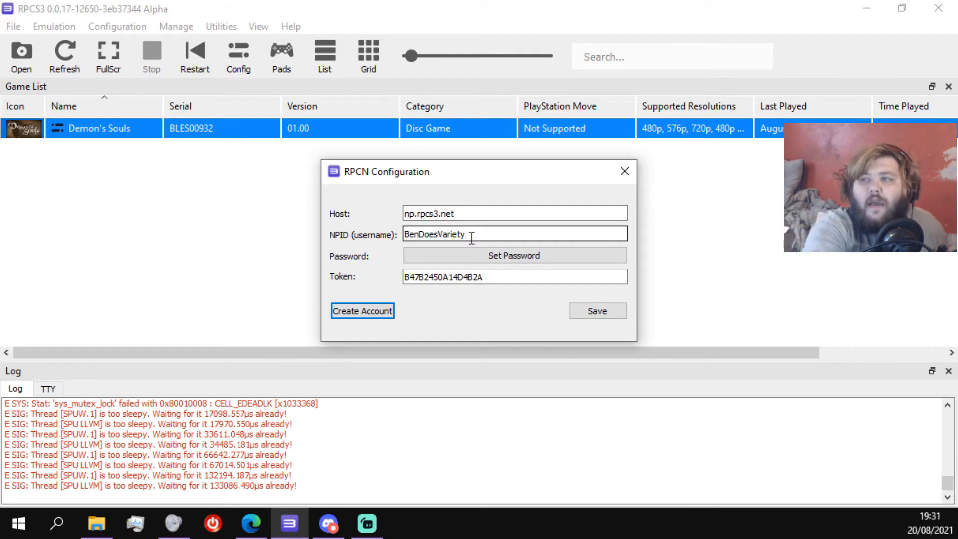
left_click(513, 256)
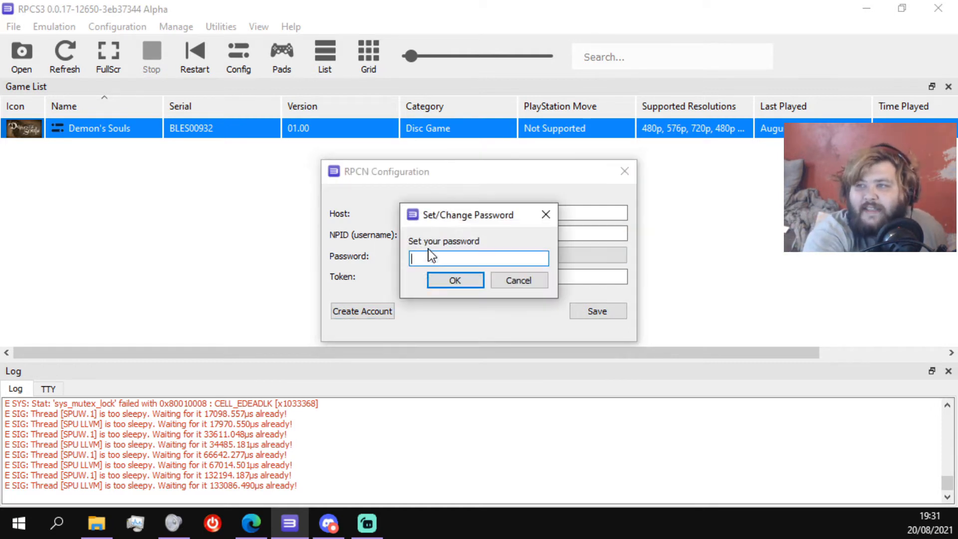
left_click(454, 279)
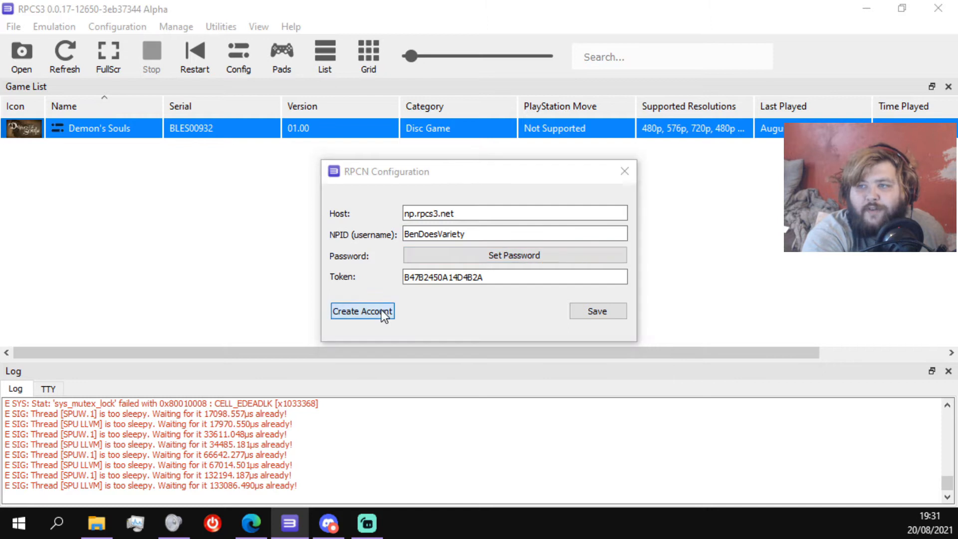
Step: Create the RPCN account with its email address and save the np.rpcs3.net configuration
left_click(362, 311)
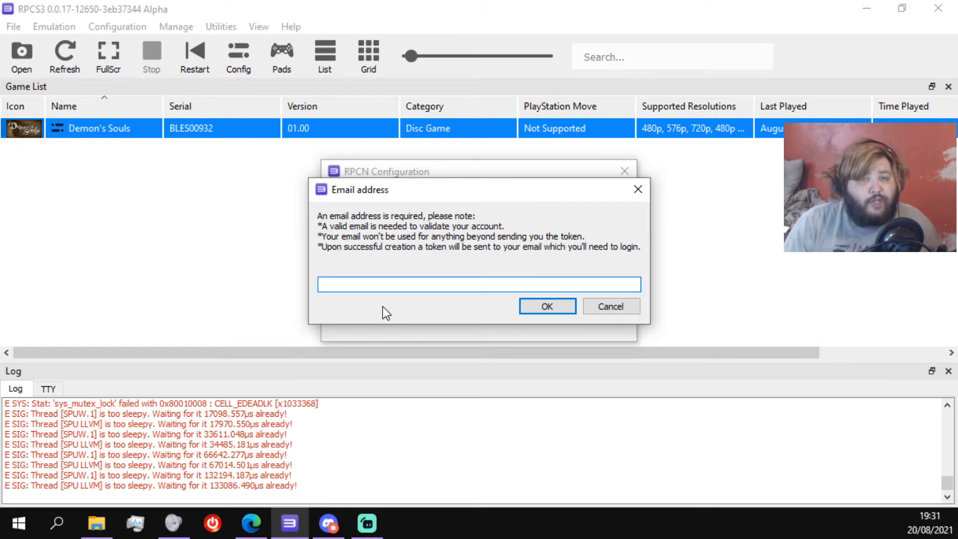
left_click(479, 284)
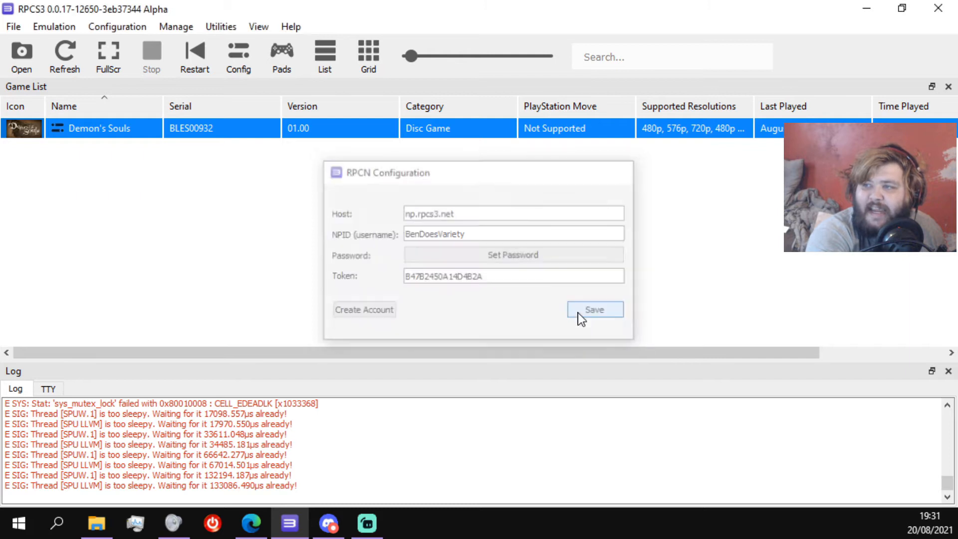
left_click(592, 309)
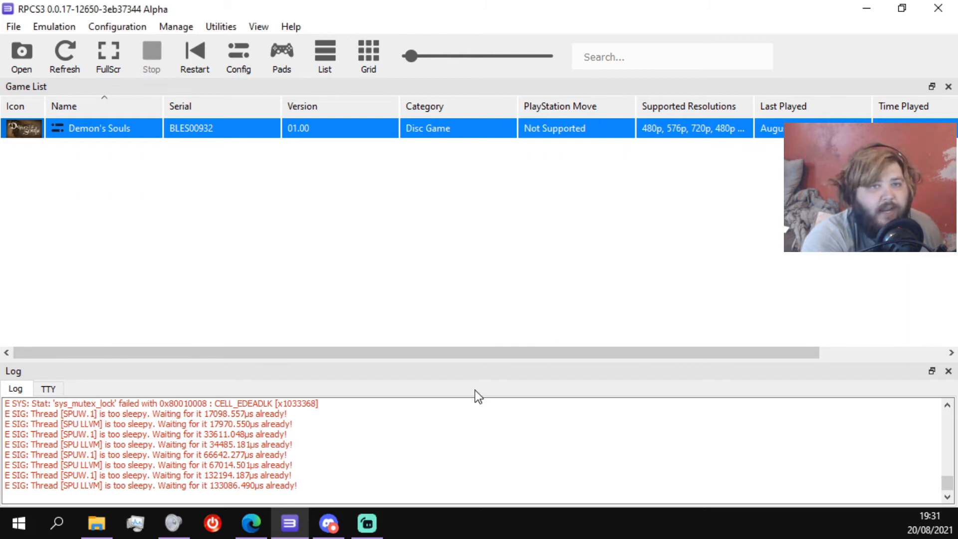
mouse_move(256, 134)
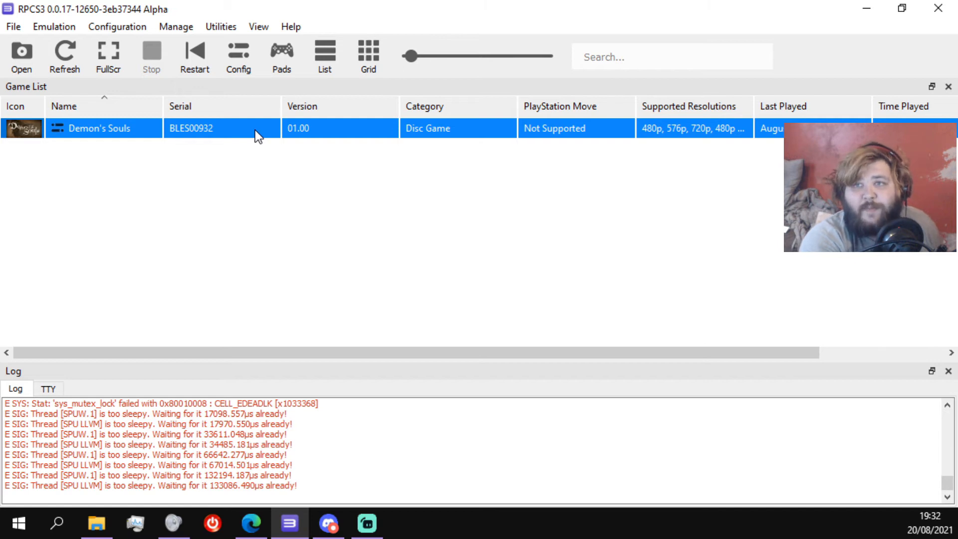
Step: Launch Demon's Souls from the game list, then start Windows Control Panel
double_click(100, 129)
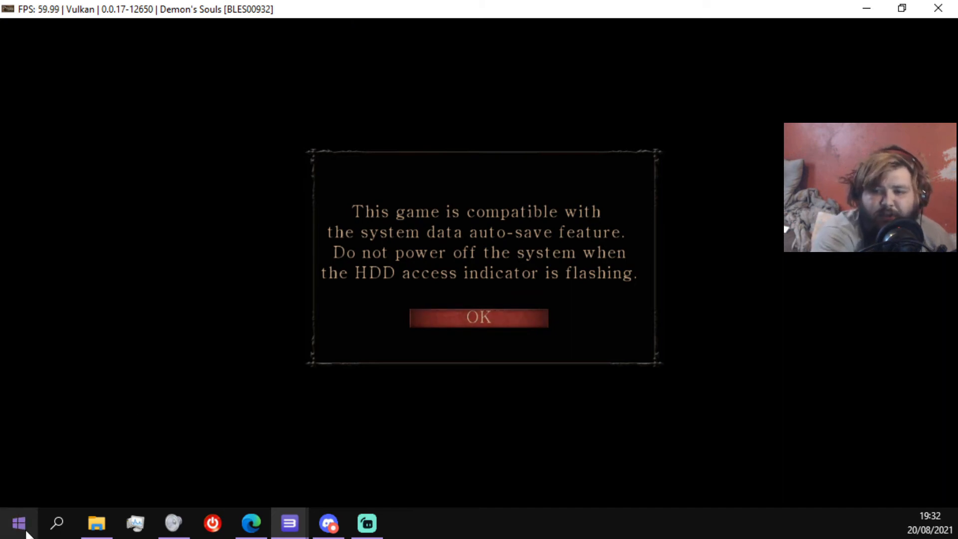
left_click(18, 524)
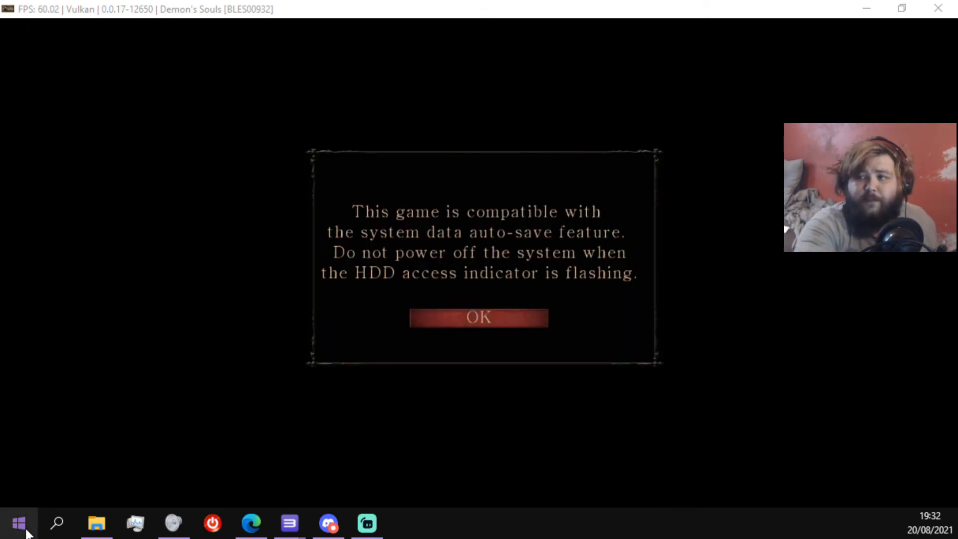
left_click(18, 524)
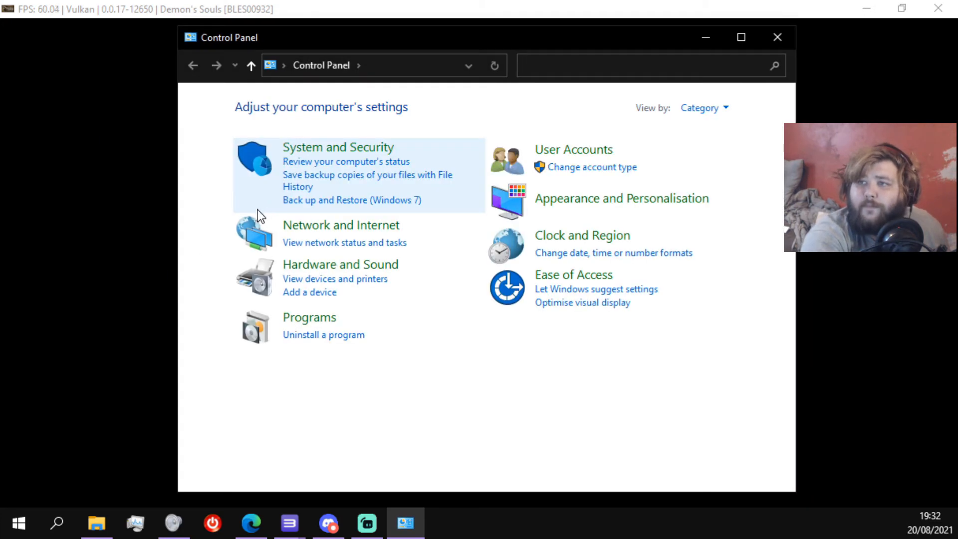
Step: In Windows Defender Firewall's allowed apps, enable Change settings, cancel Allow another app, and return to the game
left_click(338, 147)
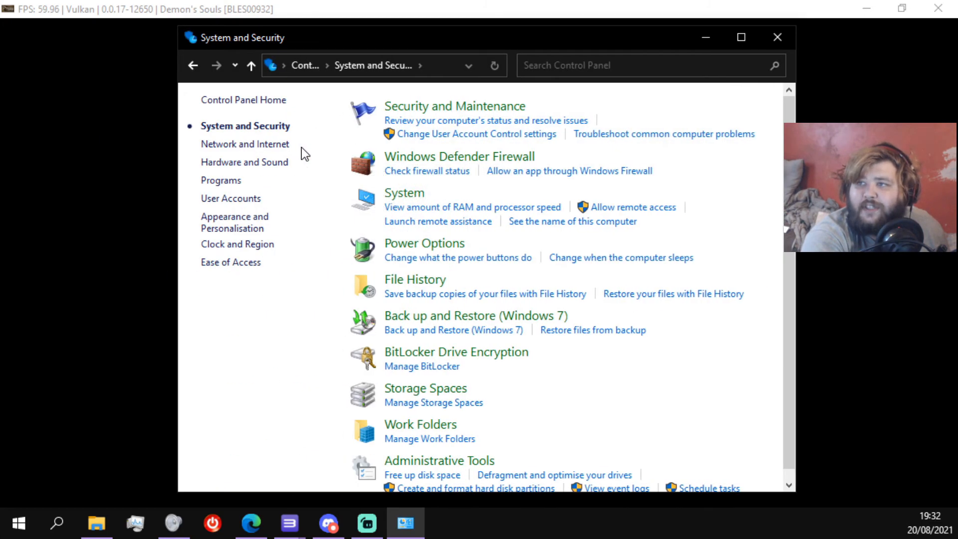
mouse_move(414, 157)
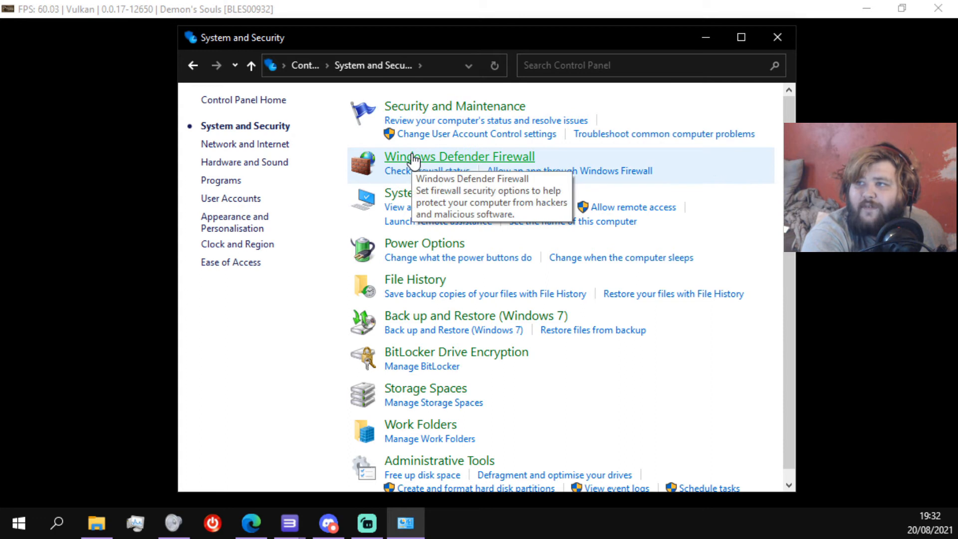
mouse_move(507, 176)
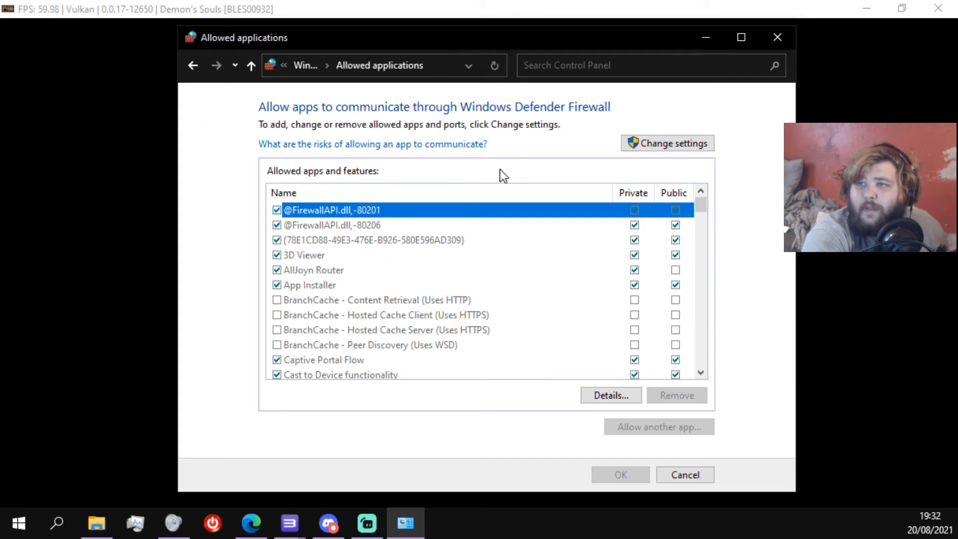
left_click(668, 143)
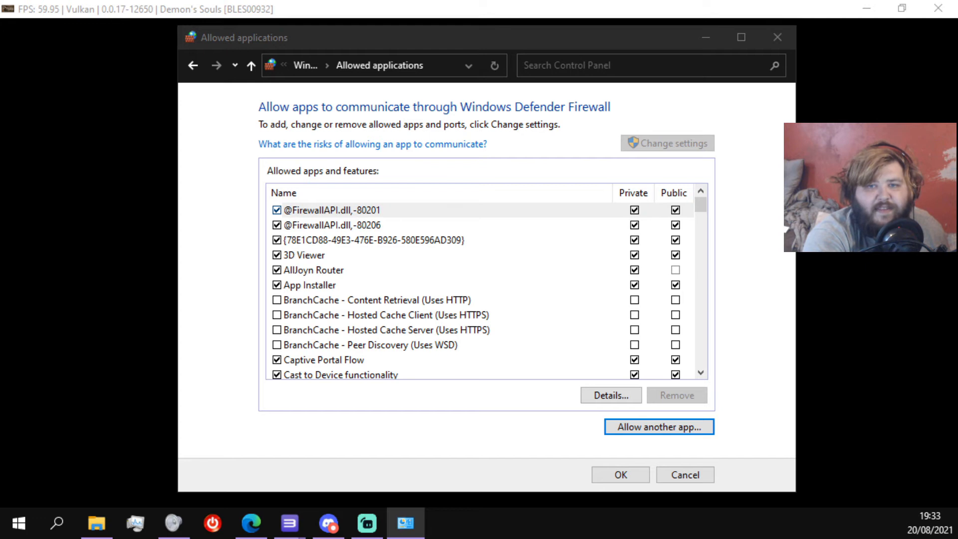
left_click(657, 426)
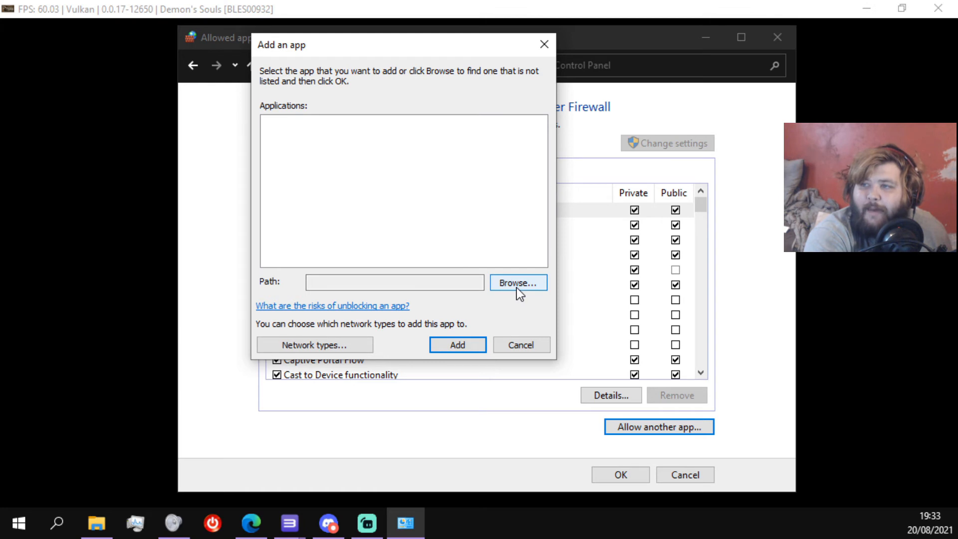
left_click(520, 344)
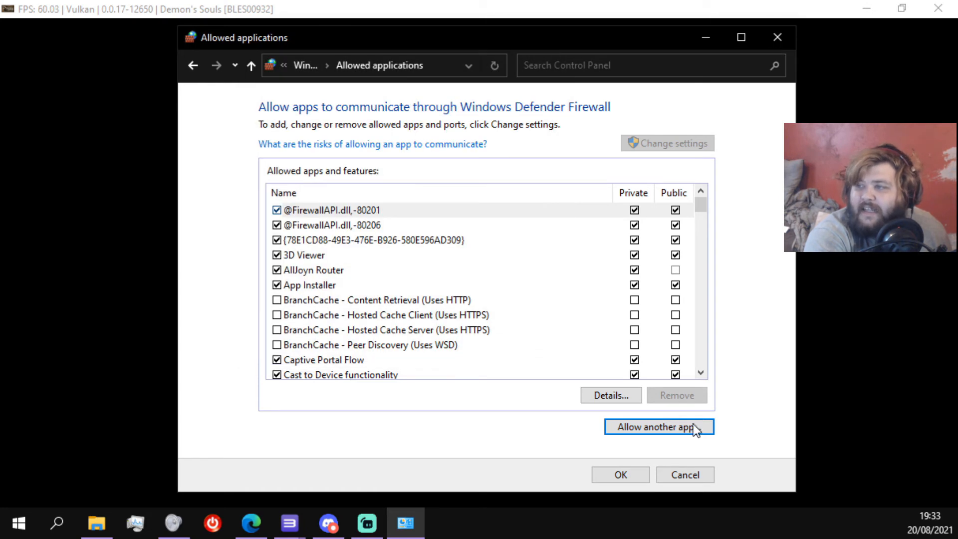
left_click(192, 66)
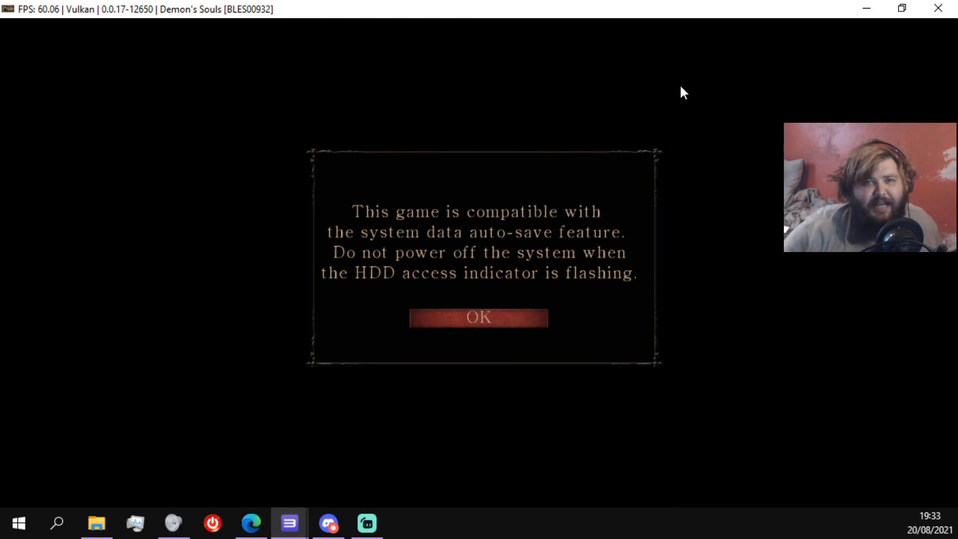
Step: Dismiss the auto-save notice, choose Load Game, and accept the Archstones online welcome message
left_click(477, 318)
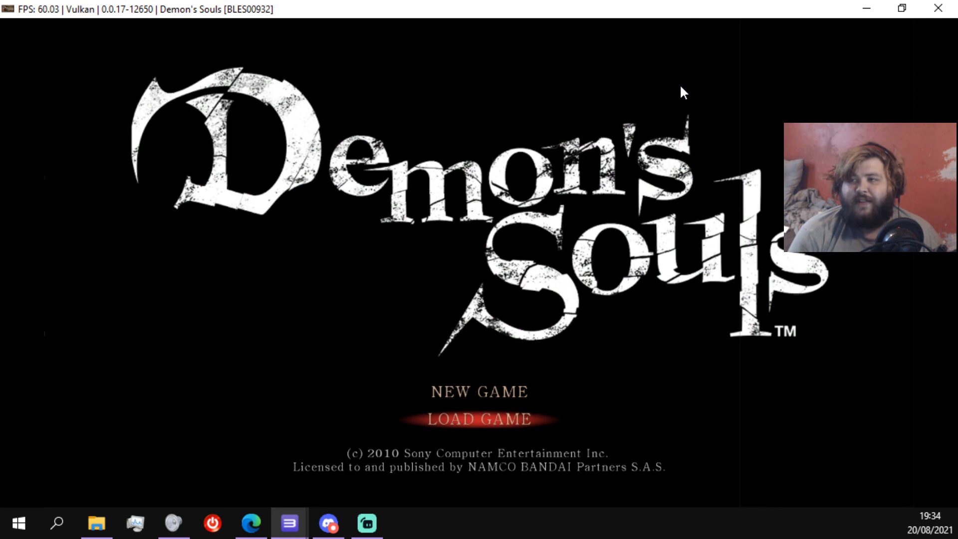
left_click(479, 419)
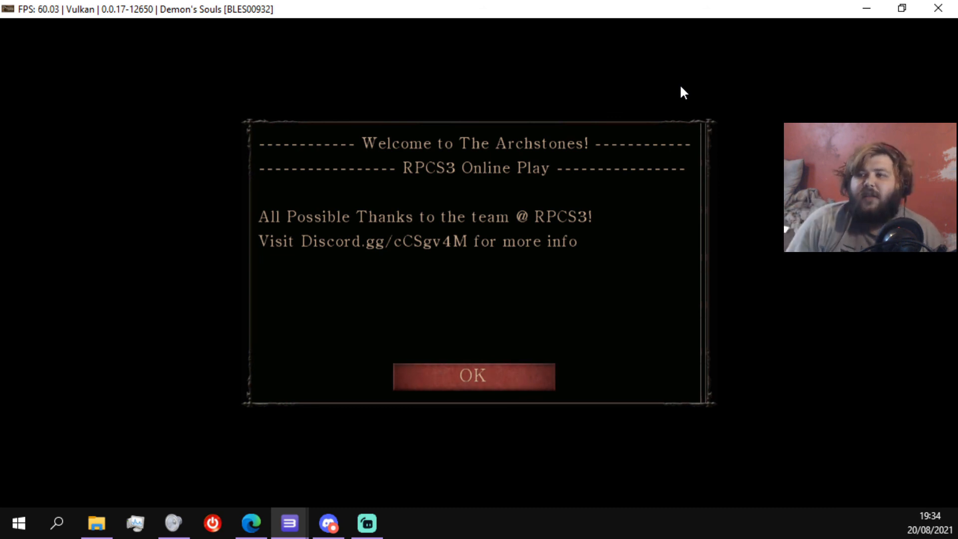
left_click(472, 376)
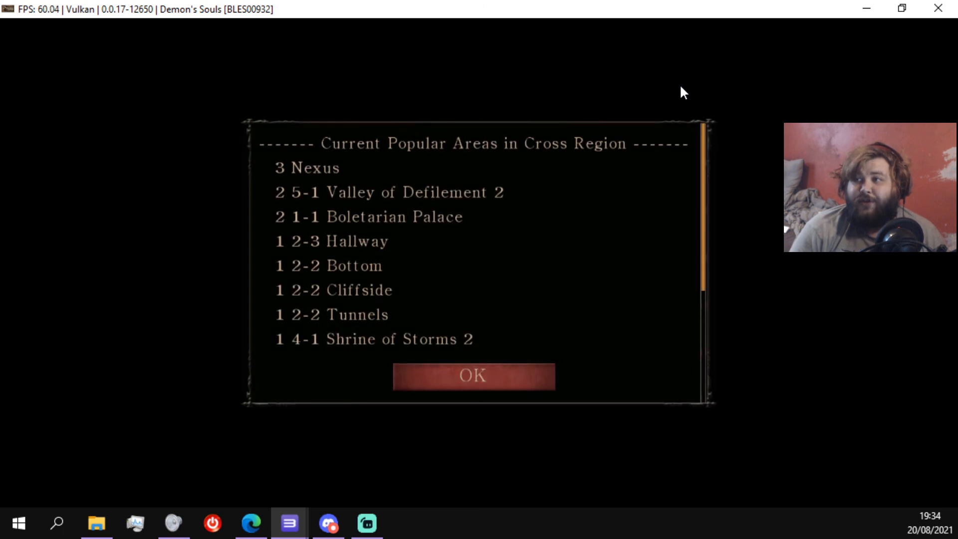